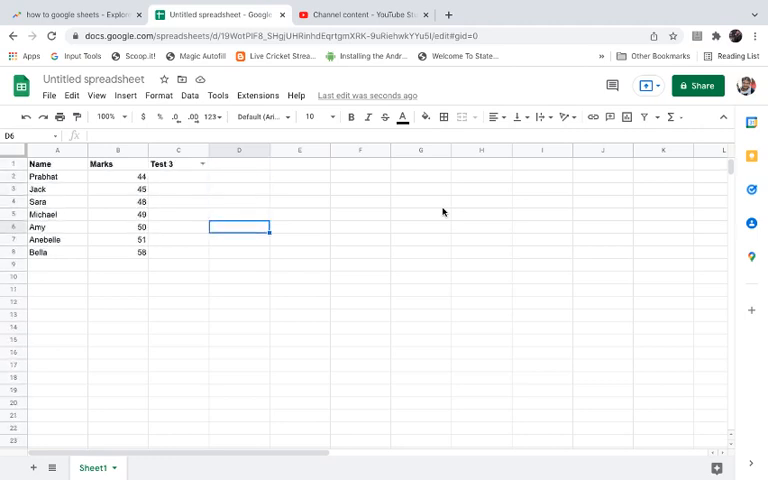
# Step: Freeze header row 1 through View > Freeze > 1 row
pyautogui.scroll(-3)
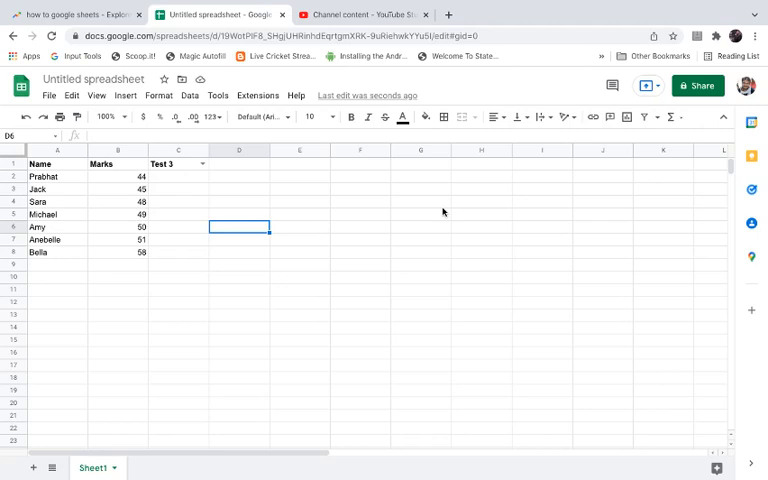
pyautogui.hscroll(3)
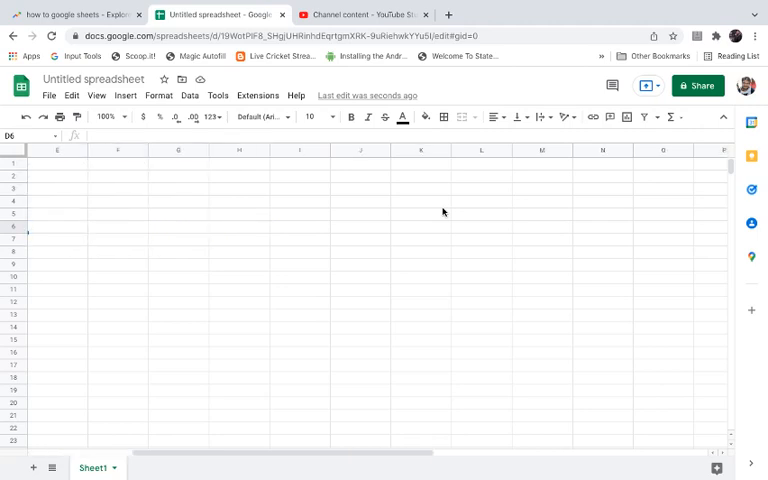
pyautogui.click(57, 226)
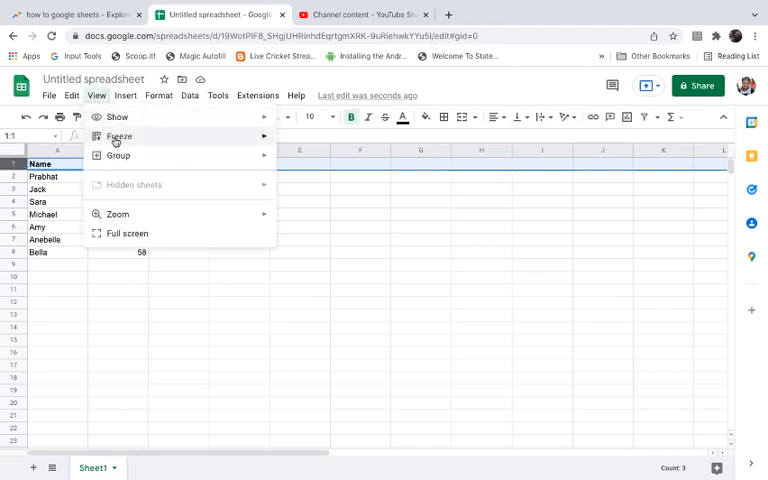
pyautogui.click(119, 136)
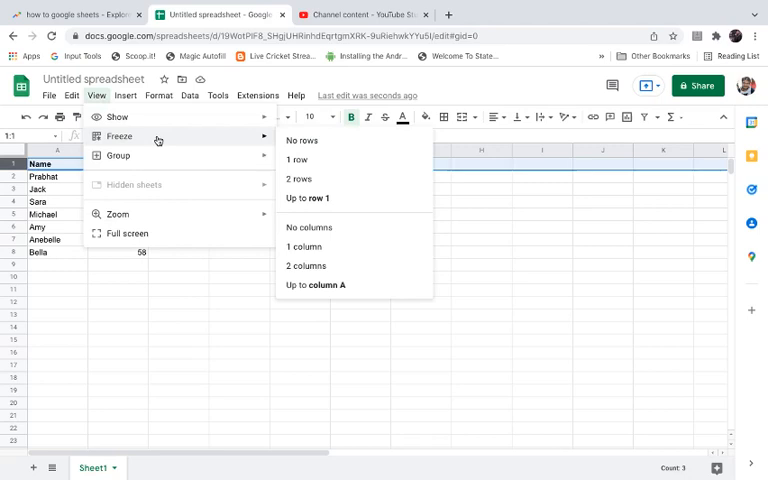
pyautogui.moveTo(297, 160)
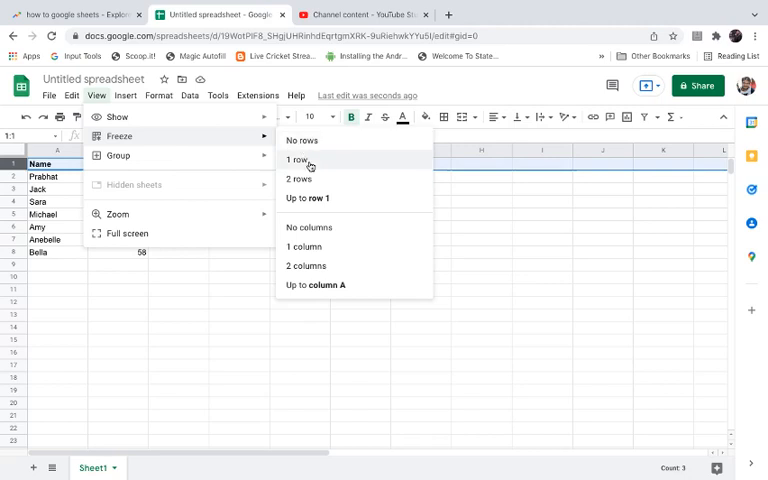
pyautogui.click(295, 160)
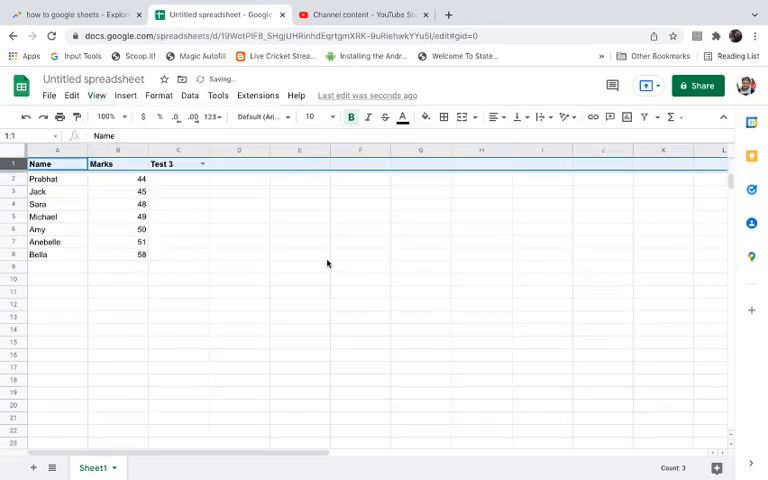
pyautogui.moveTo(236, 211)
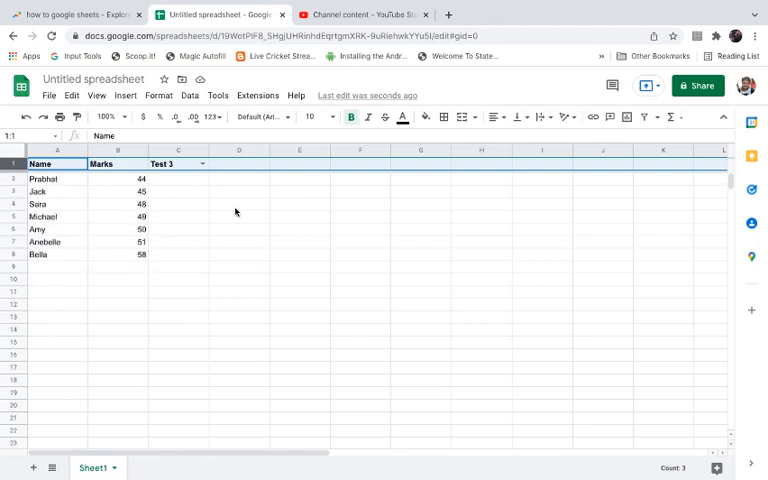
pyautogui.scroll(-3)
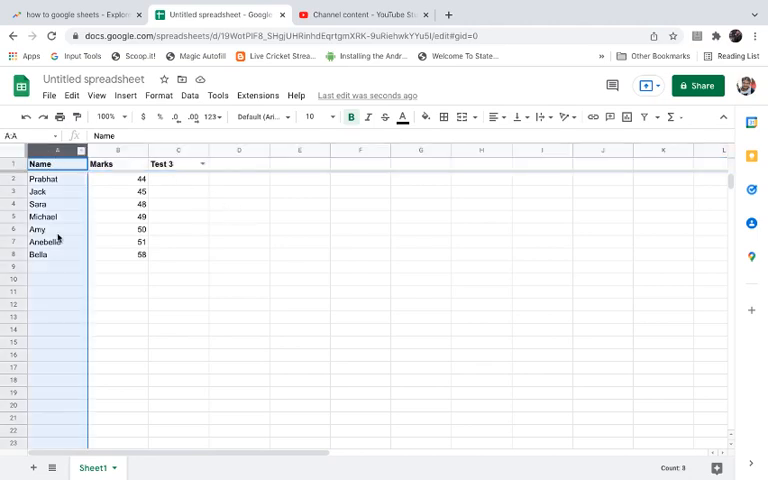
# Step: Freeze the Name column A through View > Freeze > 1 column
pyautogui.click(96, 95)
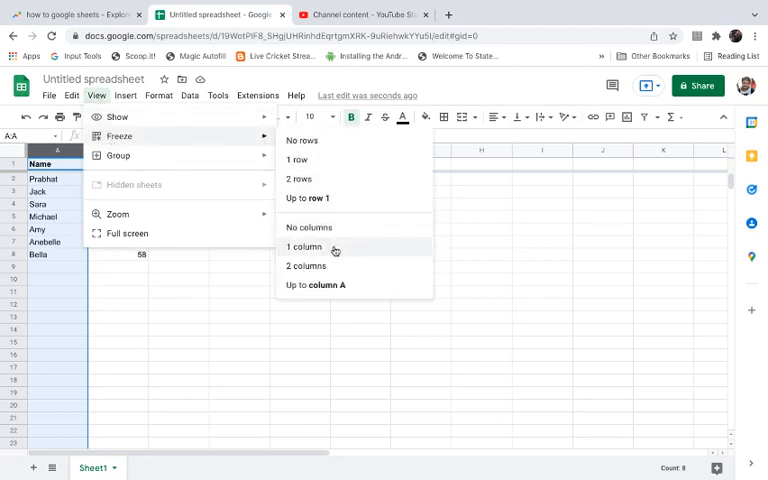
pyautogui.click(303, 246)
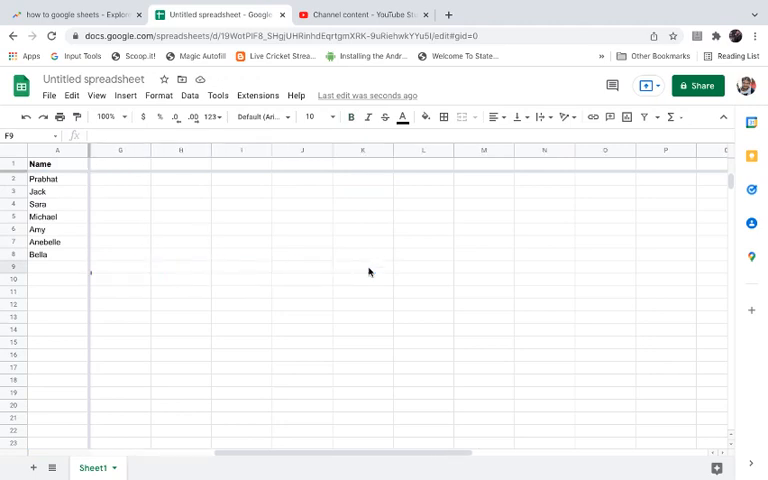
pyautogui.hscroll(3)
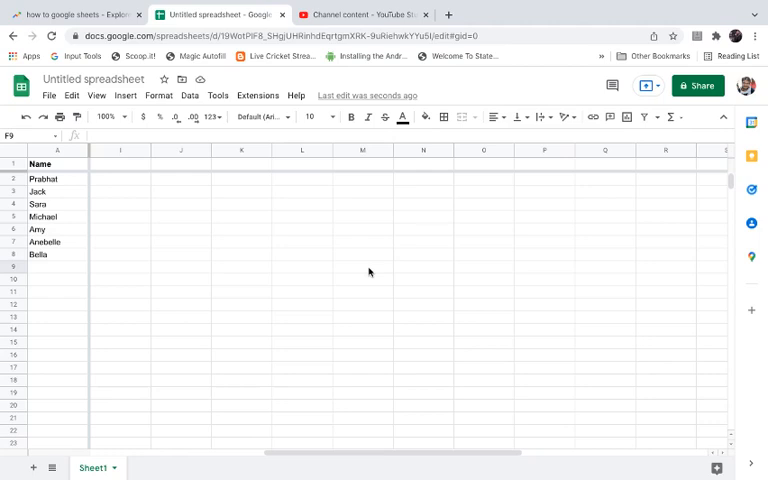
pyautogui.click(362, 269)
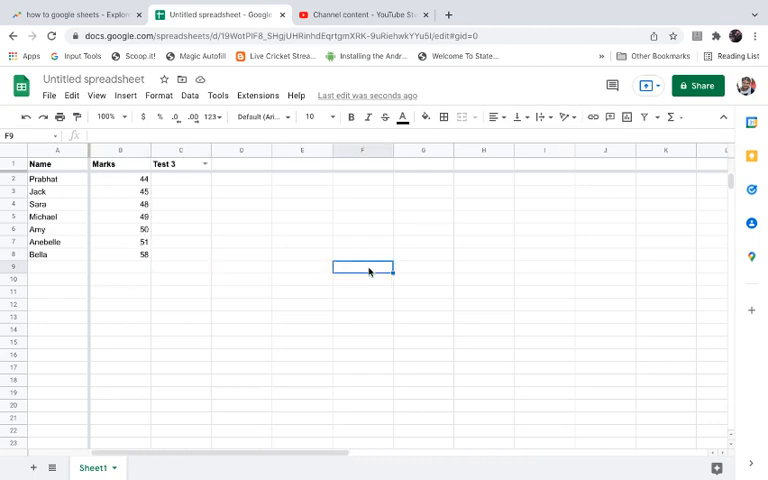